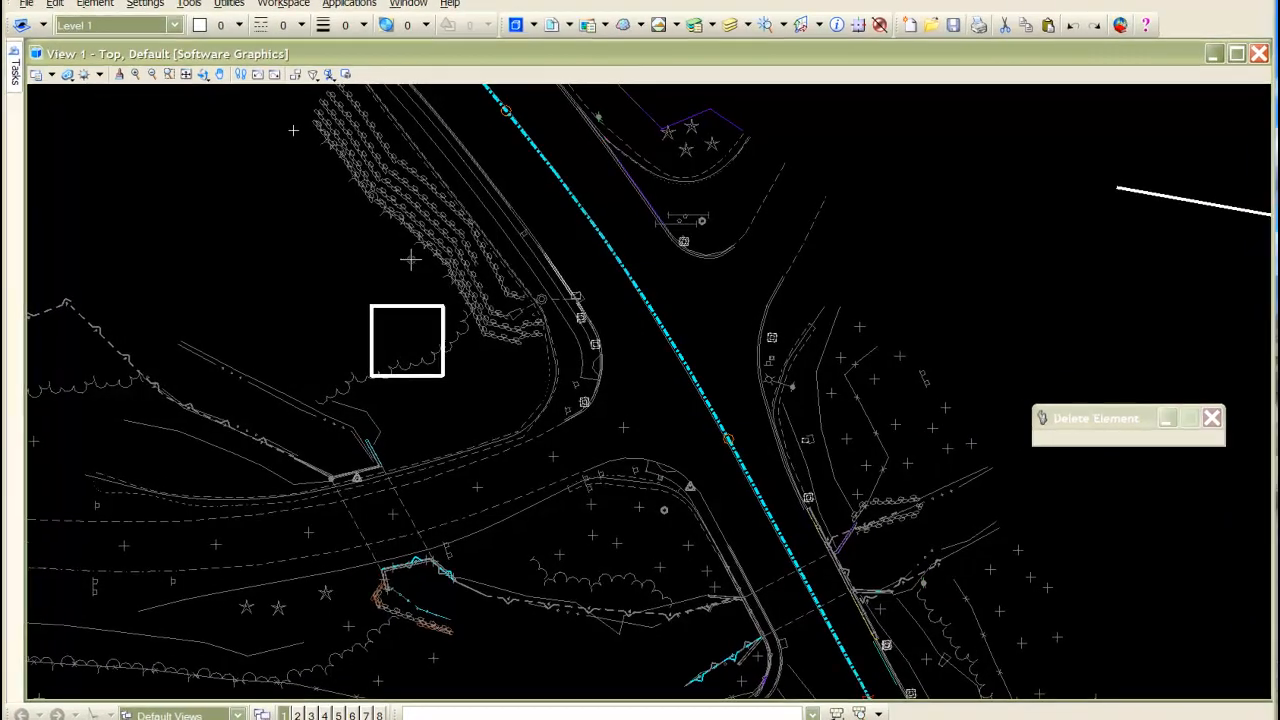
Step: Activate the InRoads Suite via Applications > InRoads Group for the open survey drawing
left_click(348, 4)
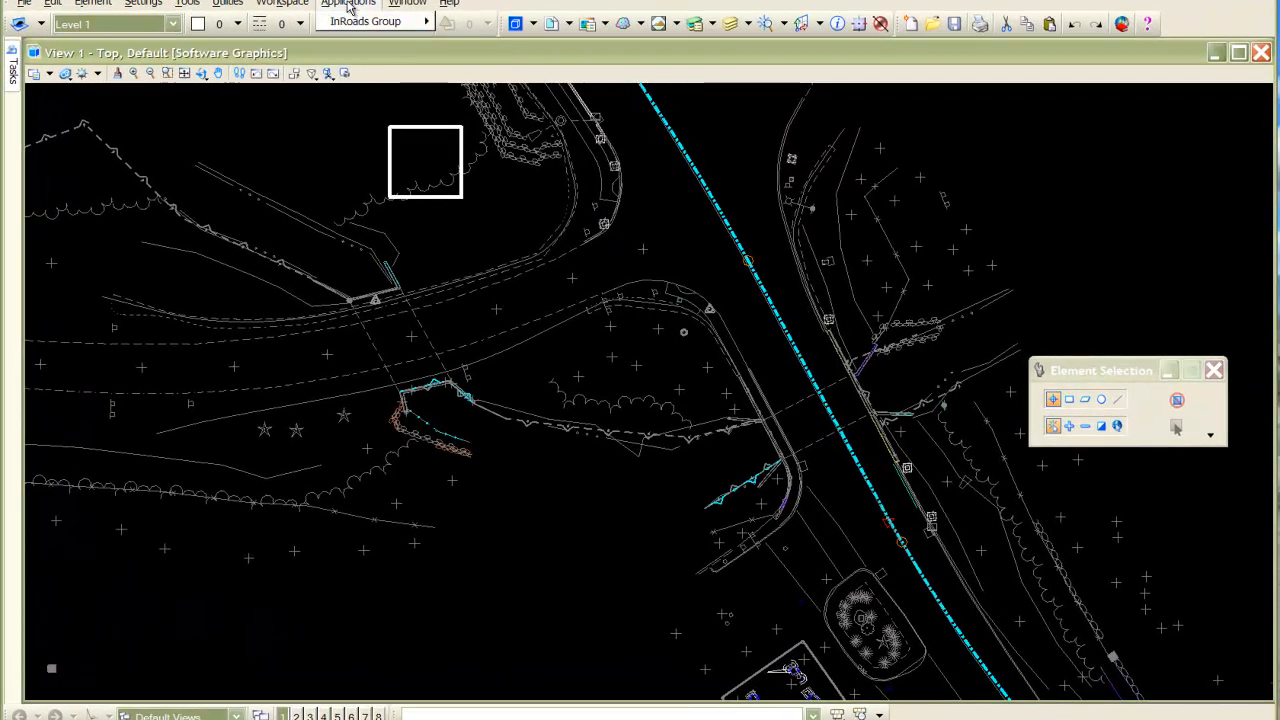
left_click(370, 20)
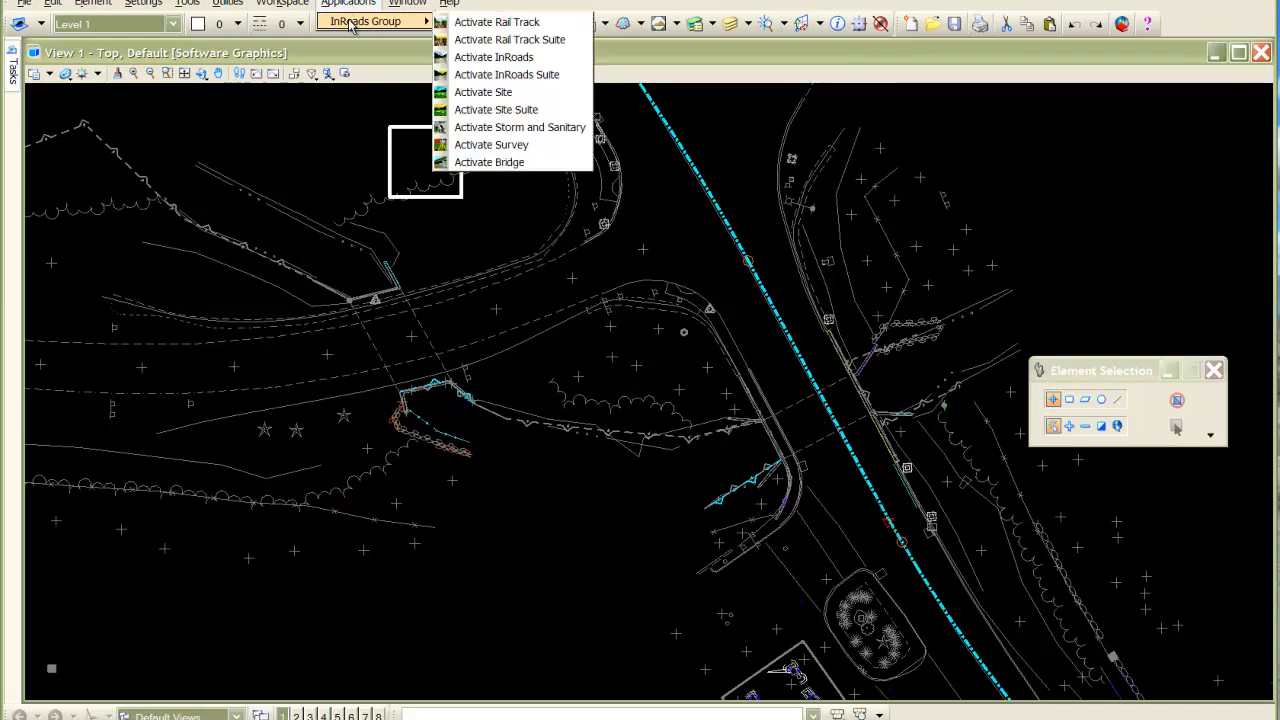
mouse_move(496, 22)
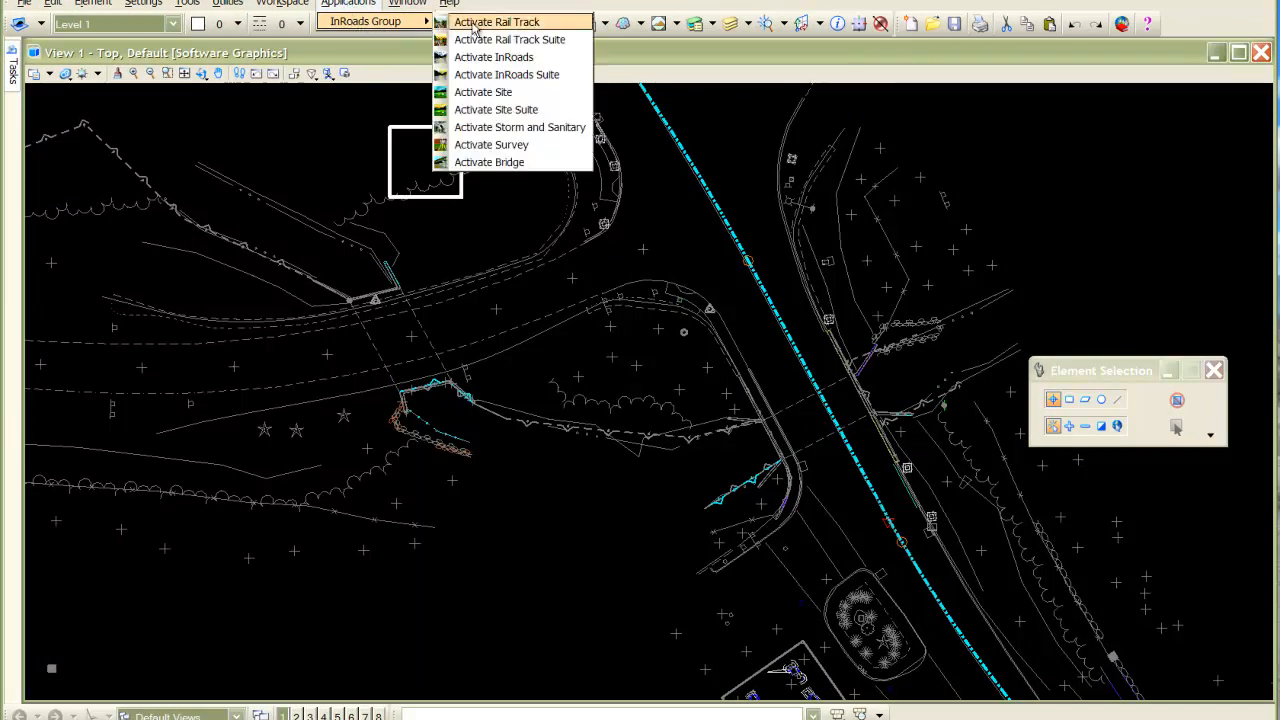
mouse_move(506, 74)
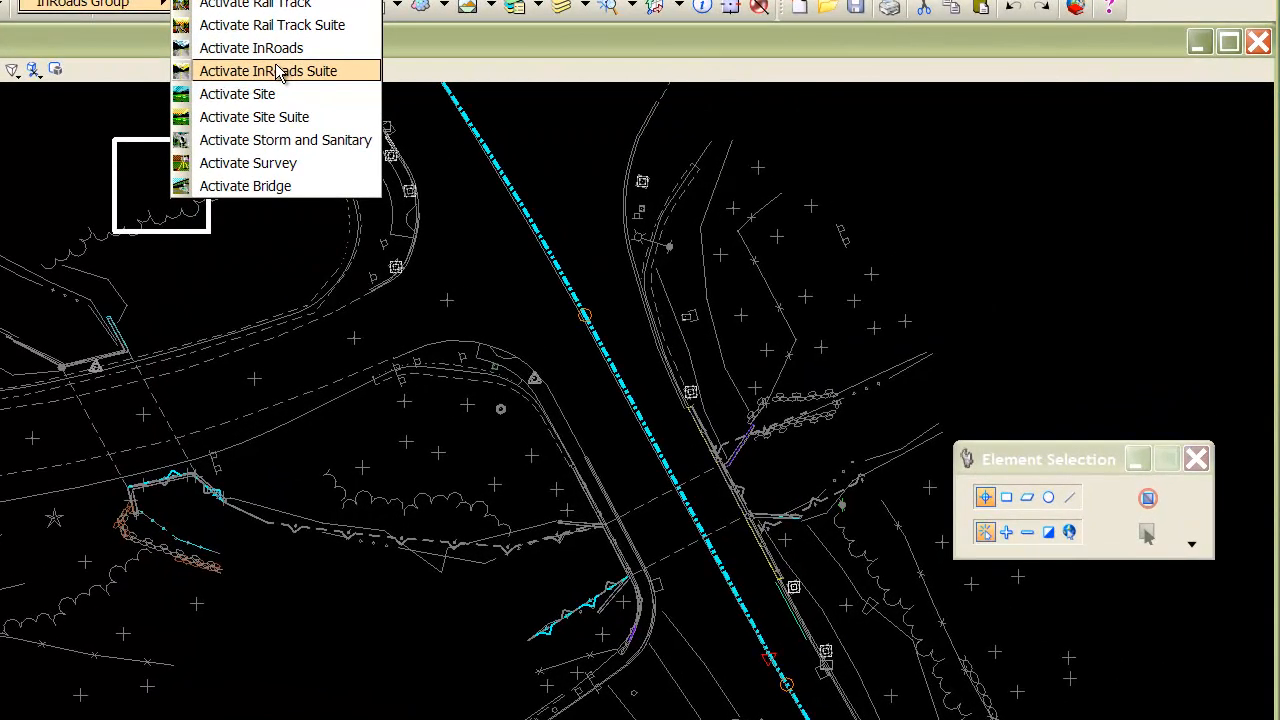
left_click(268, 70)
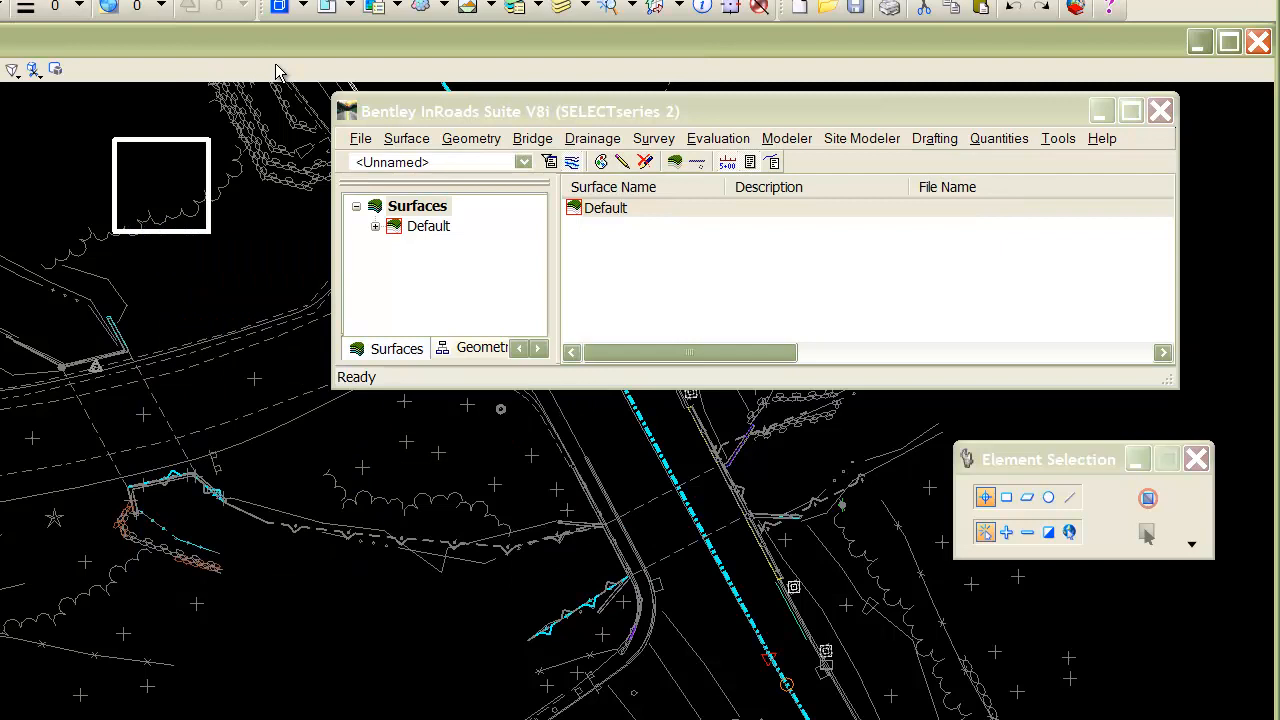
mouse_move(284, 272)
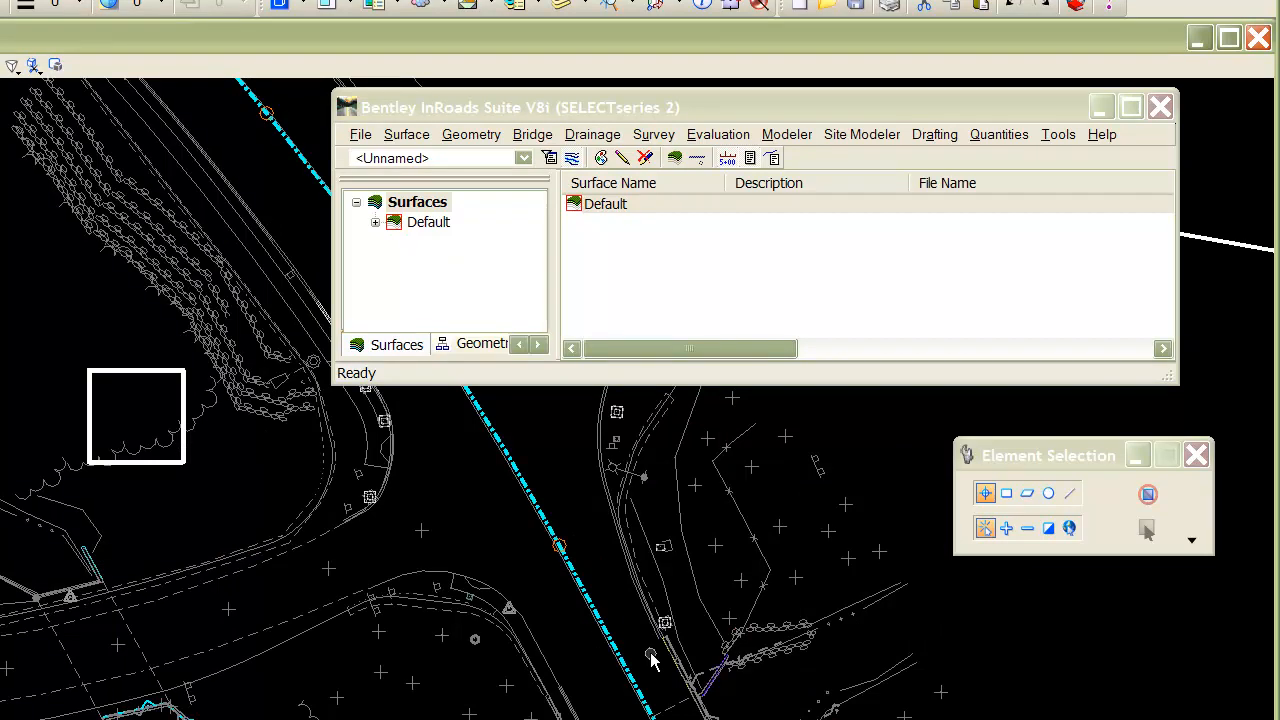
left_click(648, 610)
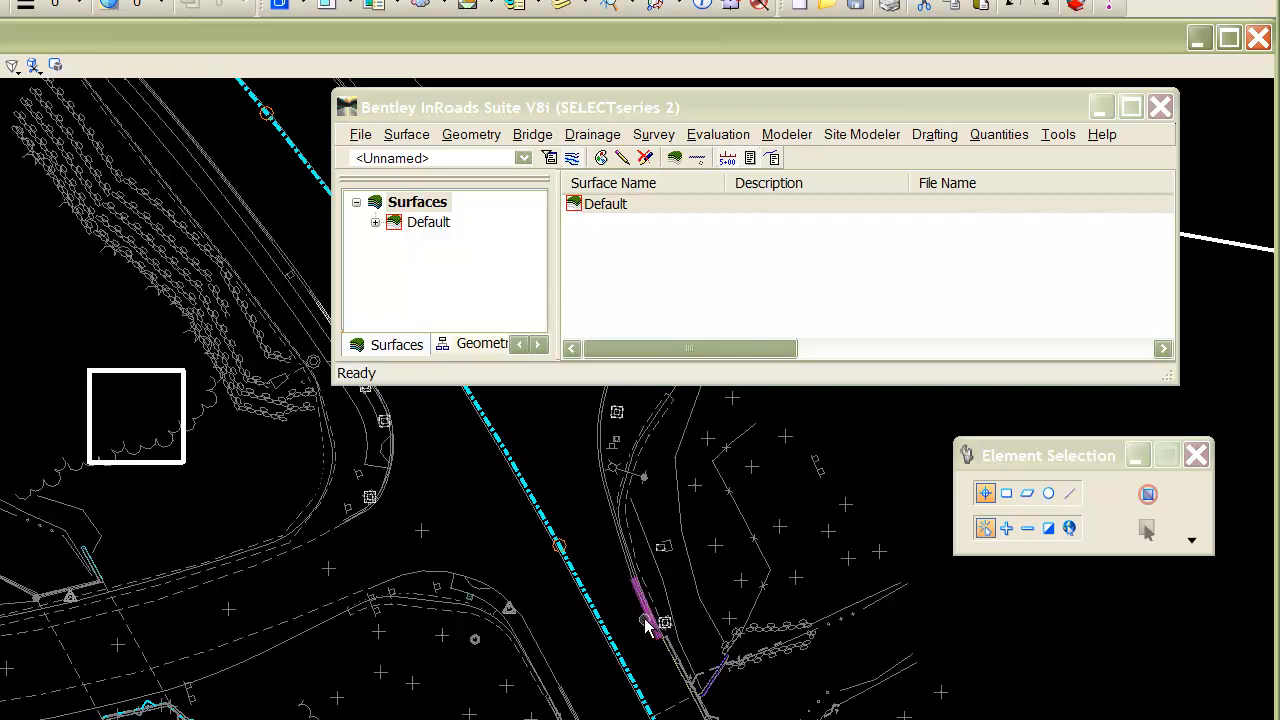
mouse_move(636, 584)
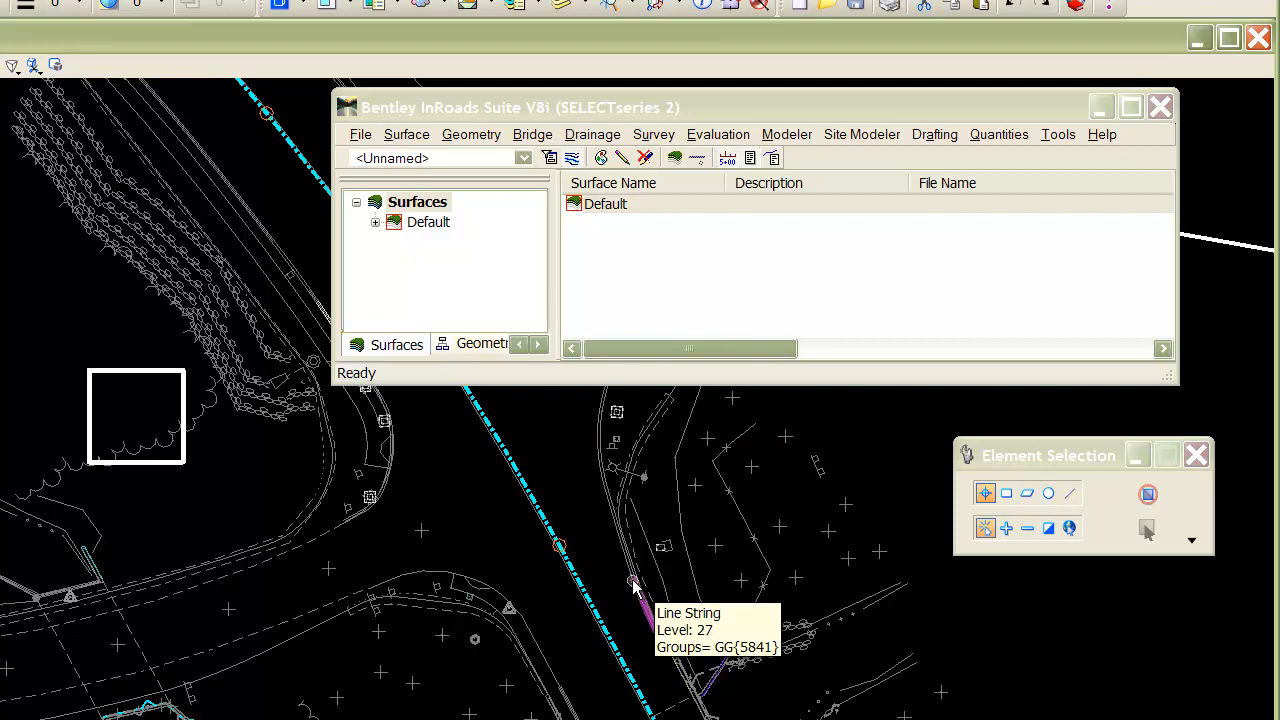
mouse_move(650, 570)
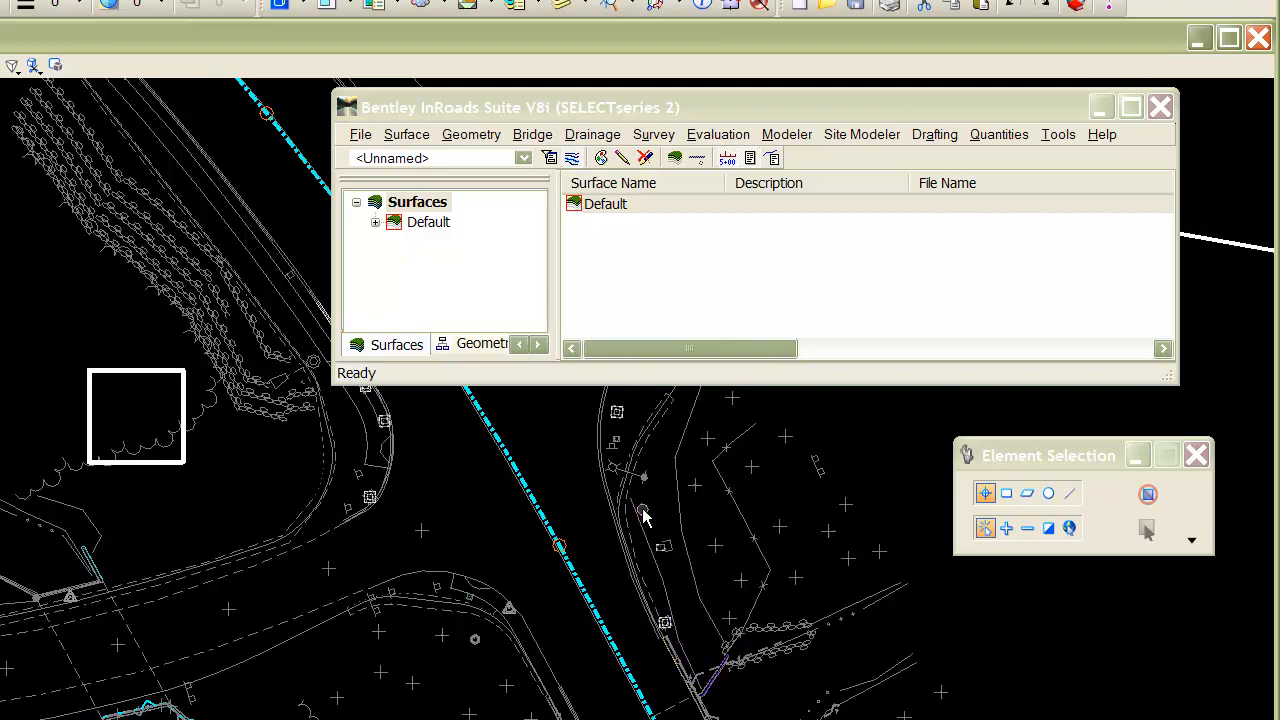
mouse_move(640, 516)
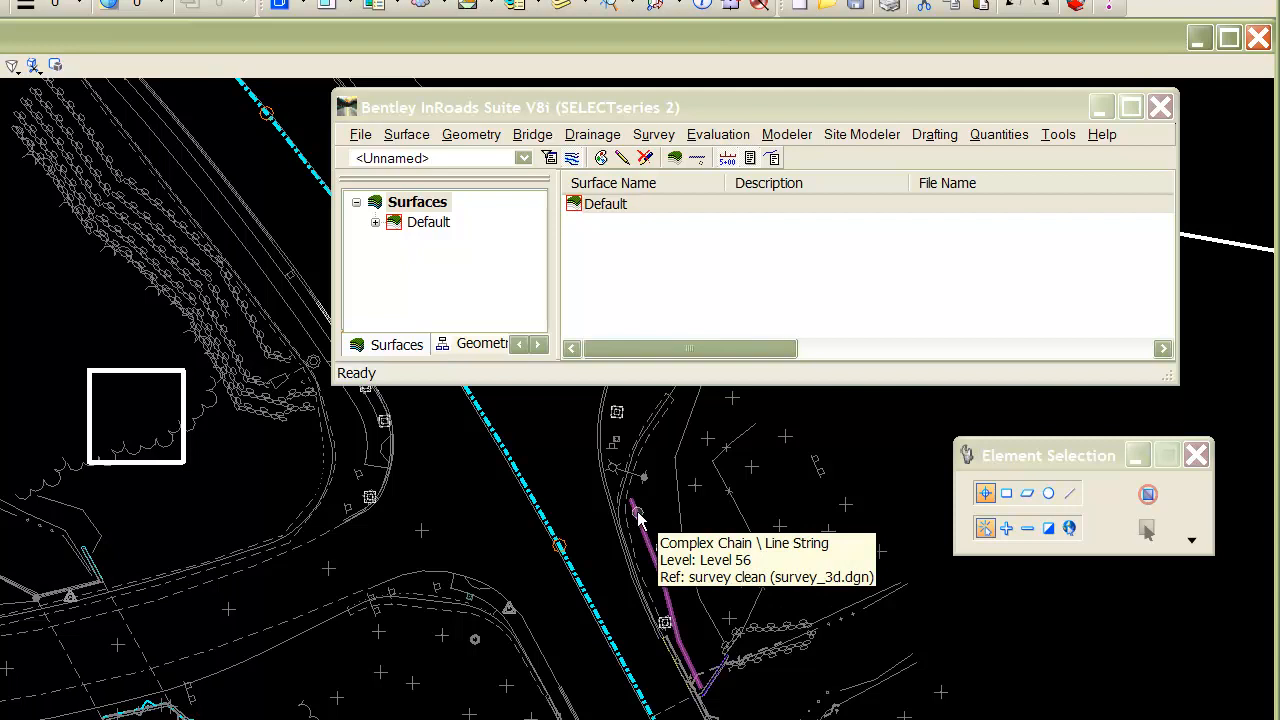